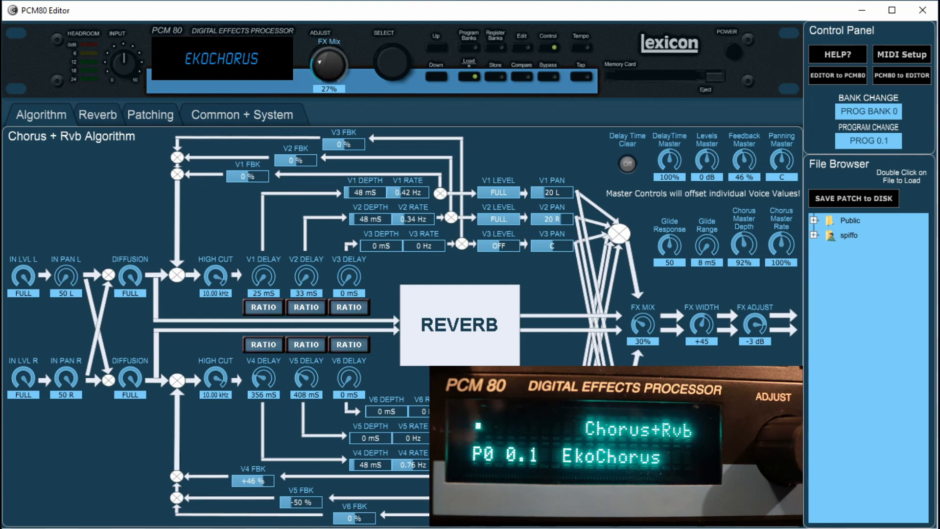
pyautogui.moveTo(403, 105)
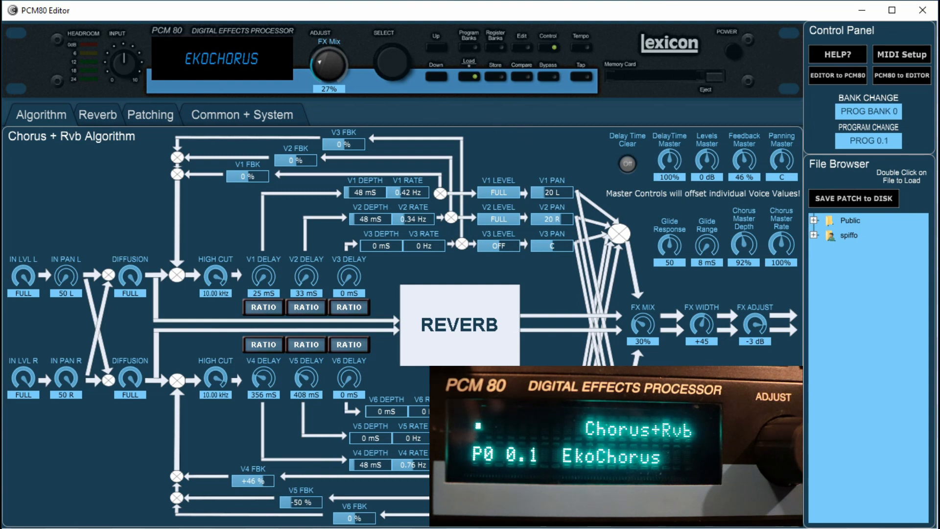
pyautogui.moveTo(68, 124)
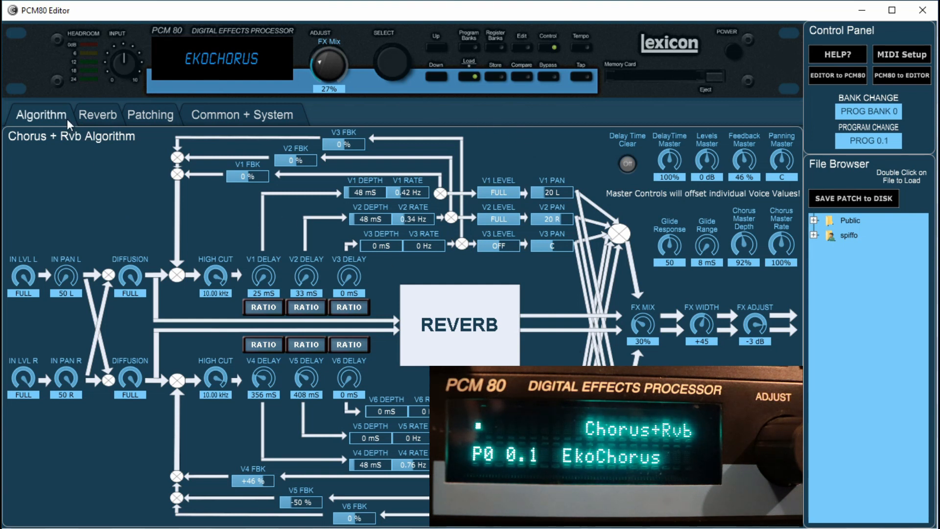
pyautogui.moveTo(138, 195)
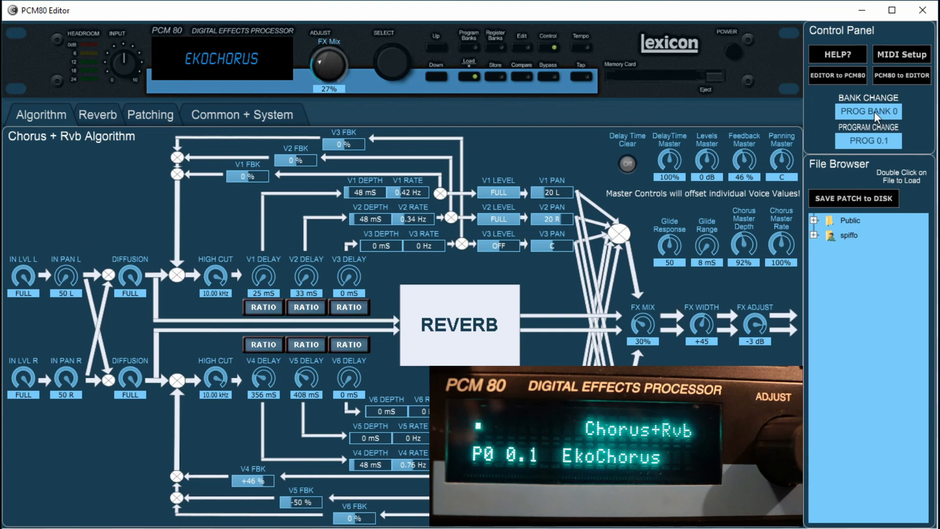
# View and dismiss the algorithm and patching help notes
pyautogui.click(868, 111)
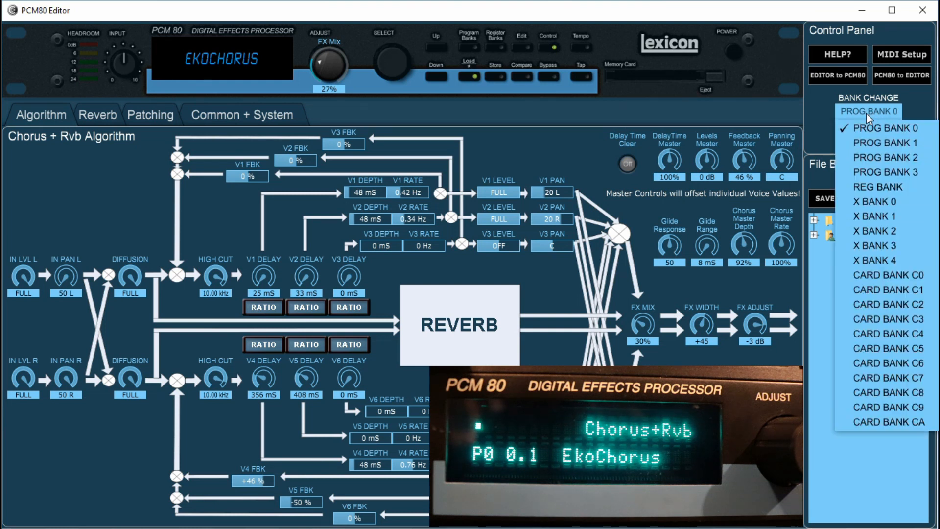
pyautogui.moveTo(902, 56)
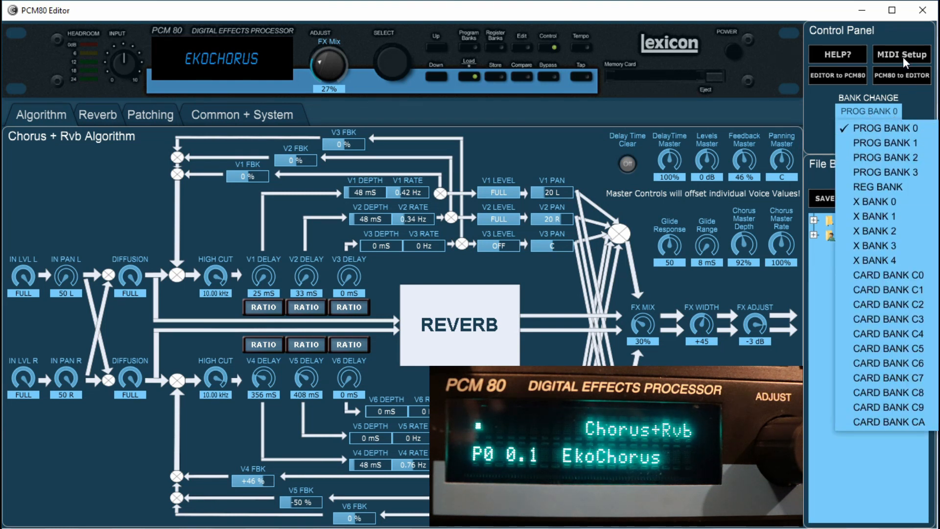
pyautogui.click(901, 55)
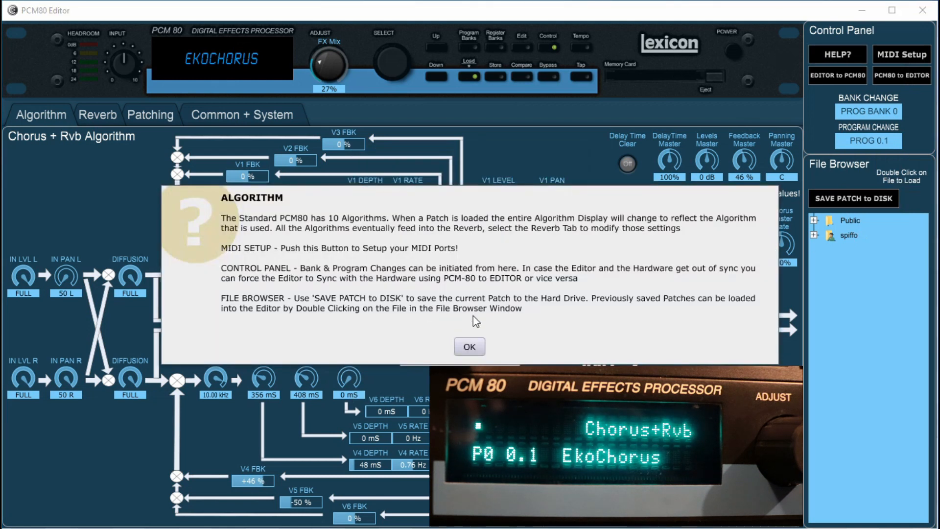
pyautogui.click(469, 346)
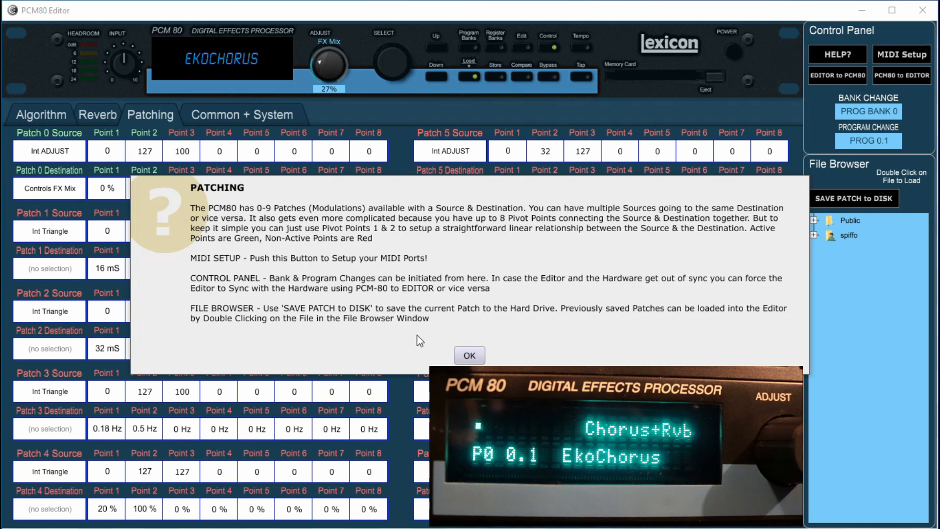
pyautogui.click(469, 355)
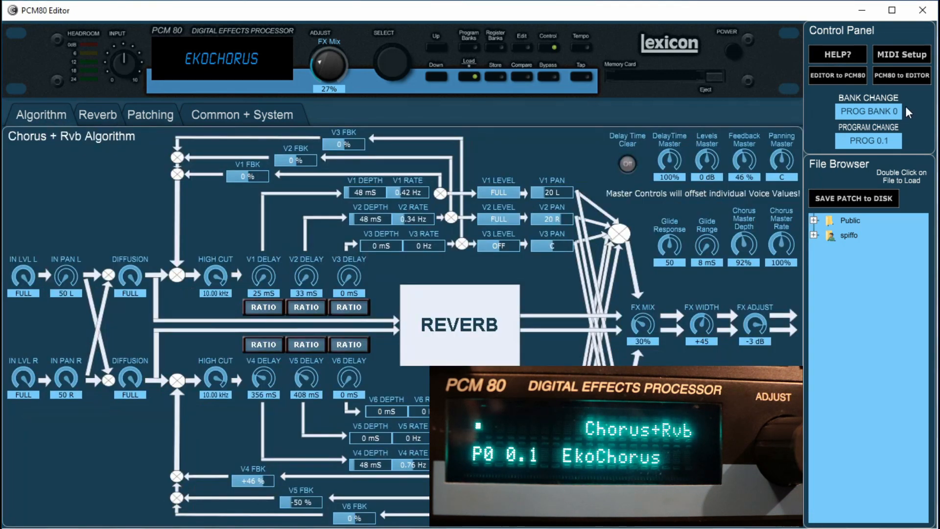
# Load program 0.2, then switch to PROG BANK 1 for OffBeat Eko
pyautogui.click(868, 140)
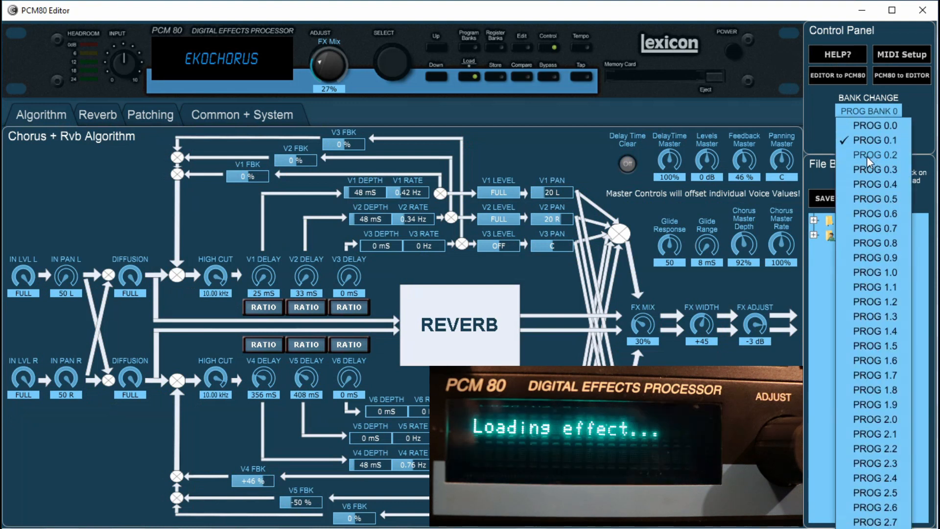
pyautogui.click(867, 155)
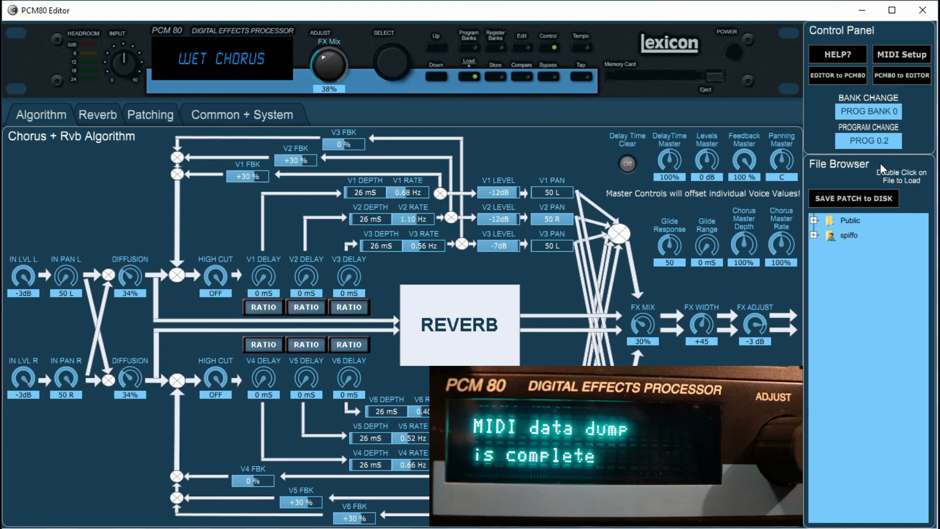
pyautogui.click(866, 111)
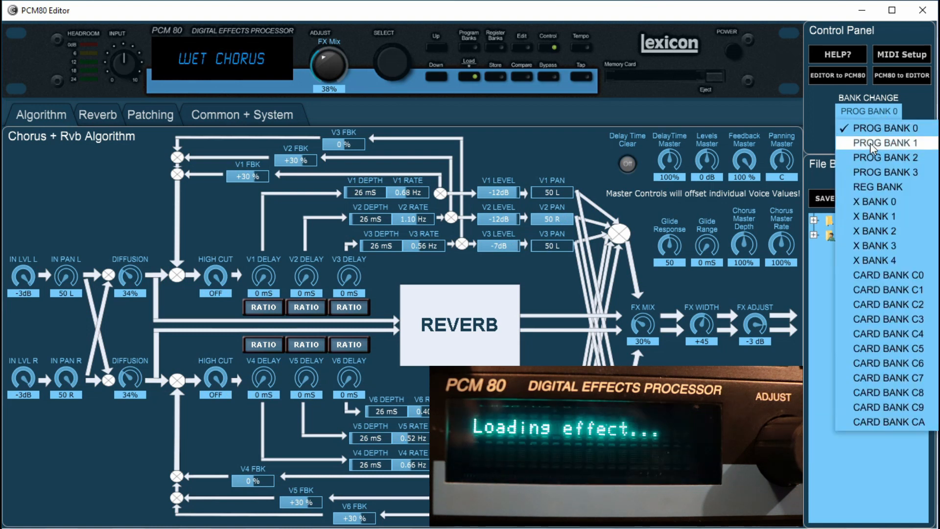
pyautogui.click(870, 143)
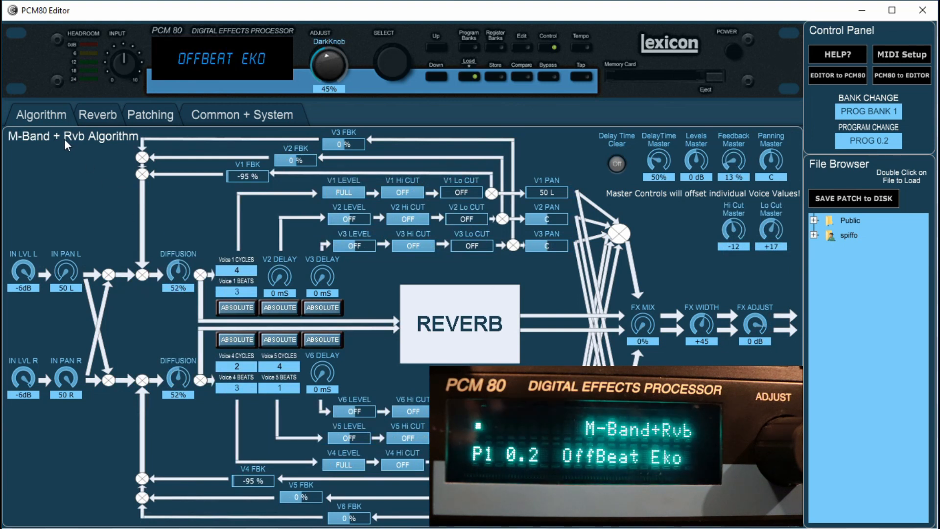
pyautogui.moveTo(319, 441)
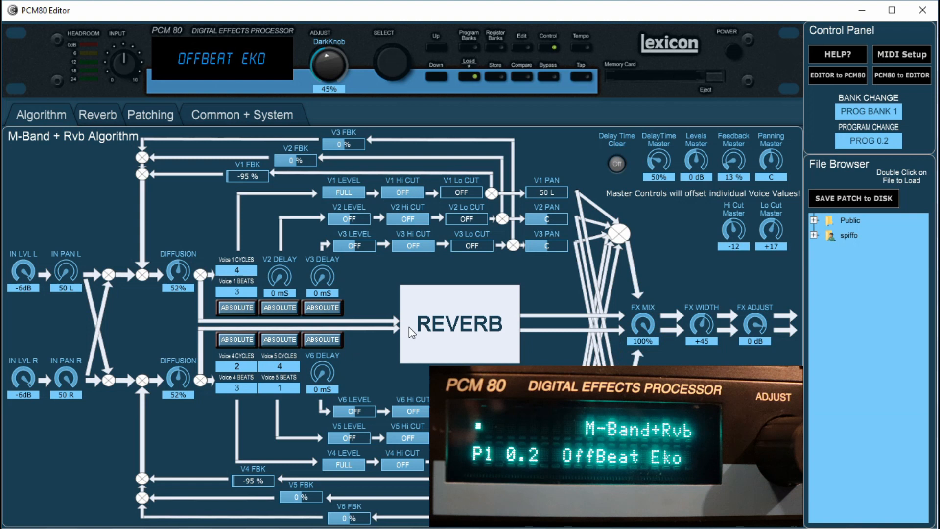
# Lower the reverb output to -3.3 dB, review Patching, then show Common + System
pyautogui.click(97, 115)
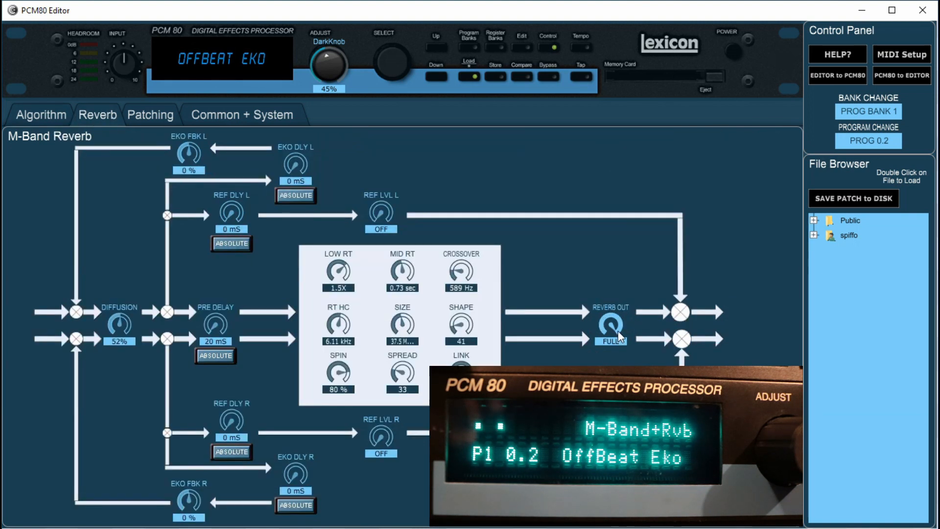
pyautogui.moveTo(610, 326); pyautogui.dragTo(610, 336)
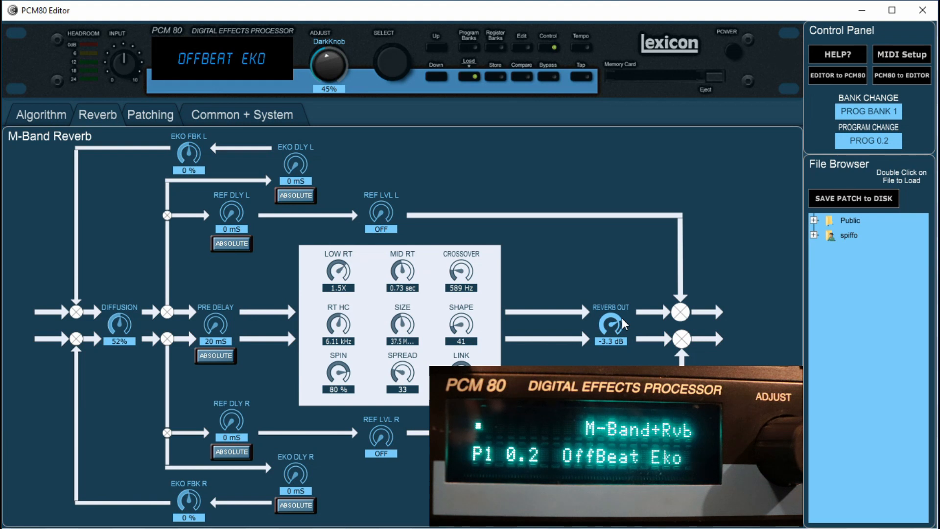
pyautogui.click(150, 115)
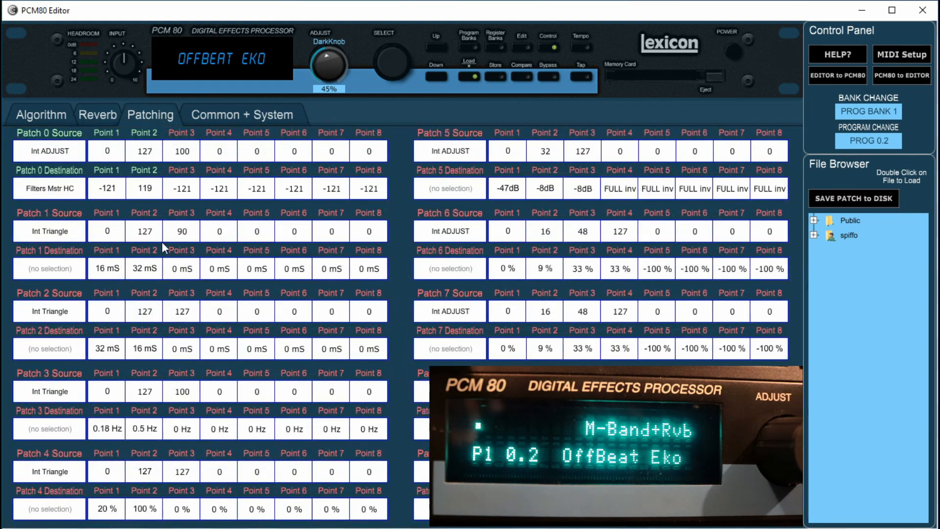
pyautogui.moveTo(249, 333)
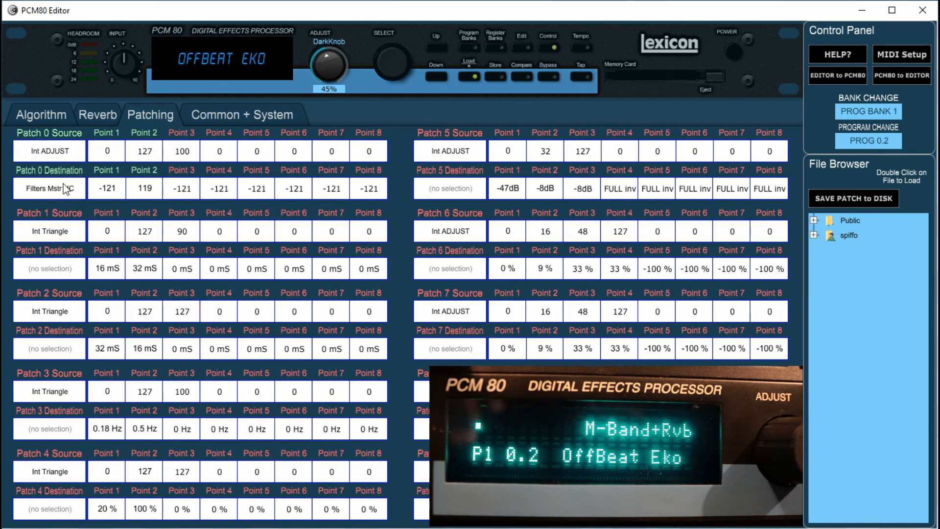
pyautogui.moveTo(177, 160)
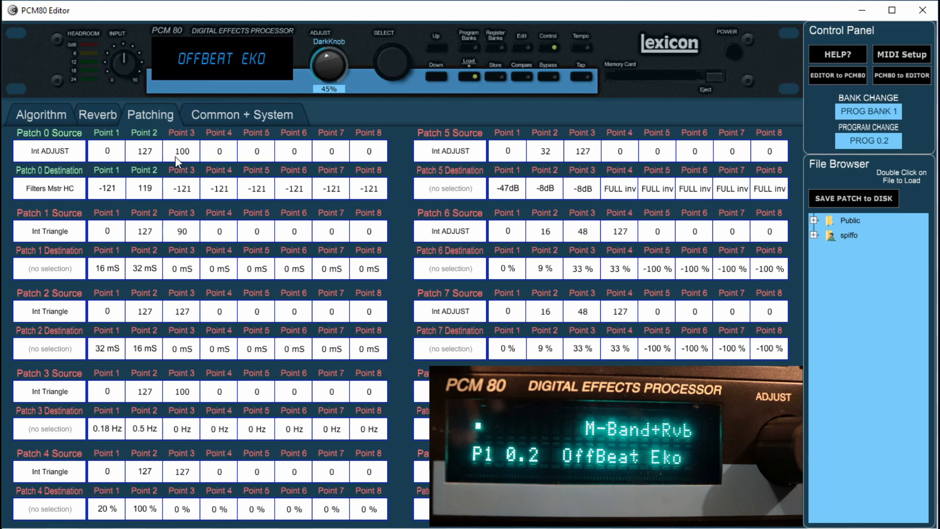
pyautogui.moveTo(456, 333)
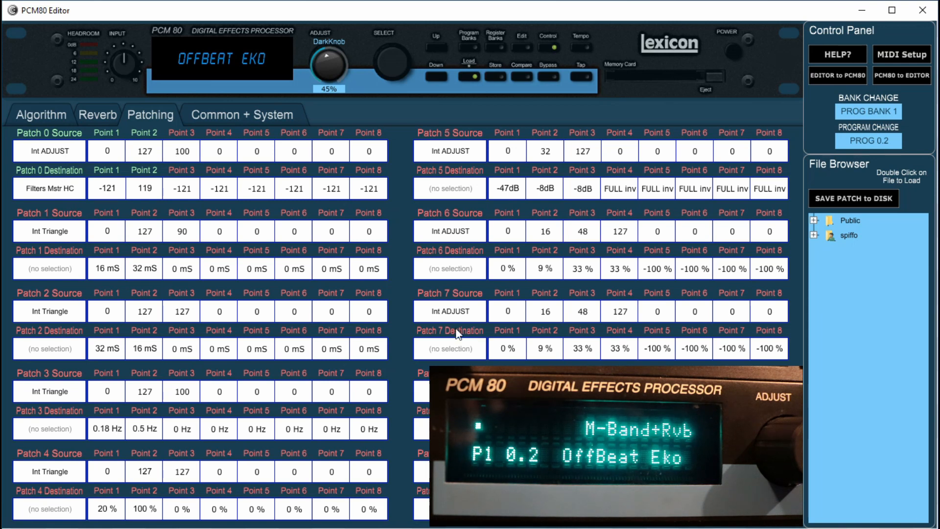
pyautogui.moveTo(207, 135)
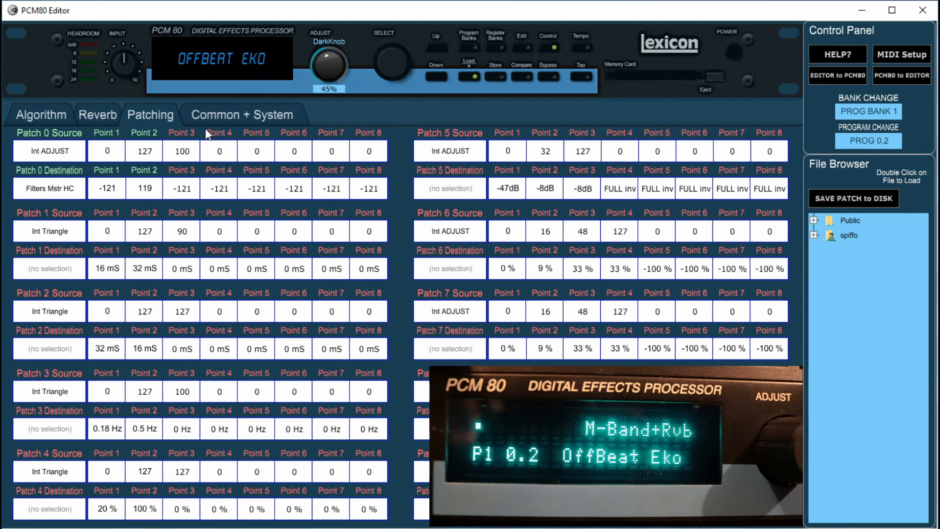
pyautogui.click(242, 114)
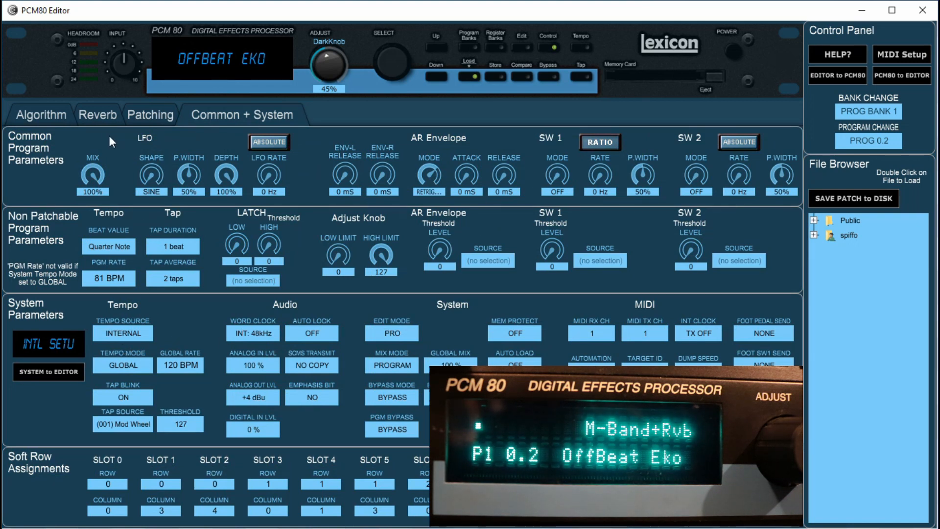
# Show the M-Band + Rvb signal flow and drop FX Adjust to -17 dB
pyautogui.click(40, 115)
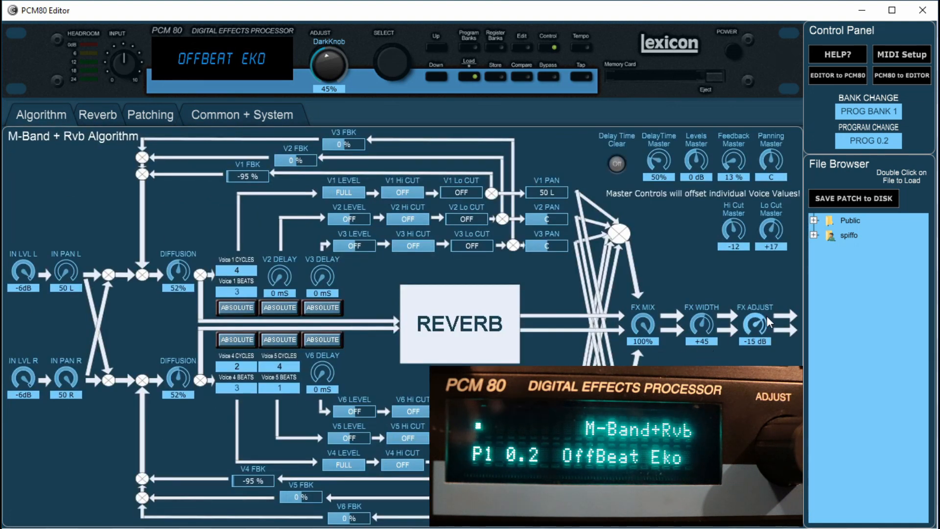
pyautogui.moveTo(756, 327); pyautogui.dragTo(755, 336)
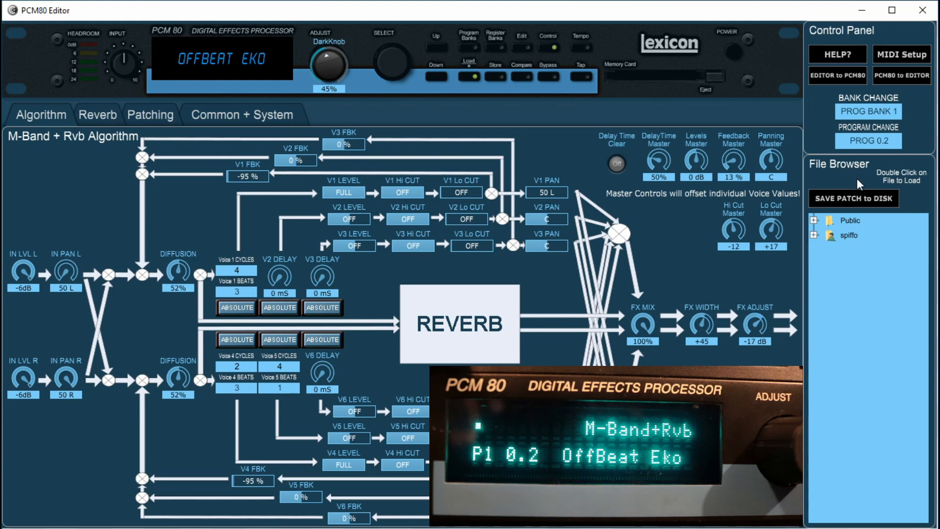
pyautogui.click(852, 198)
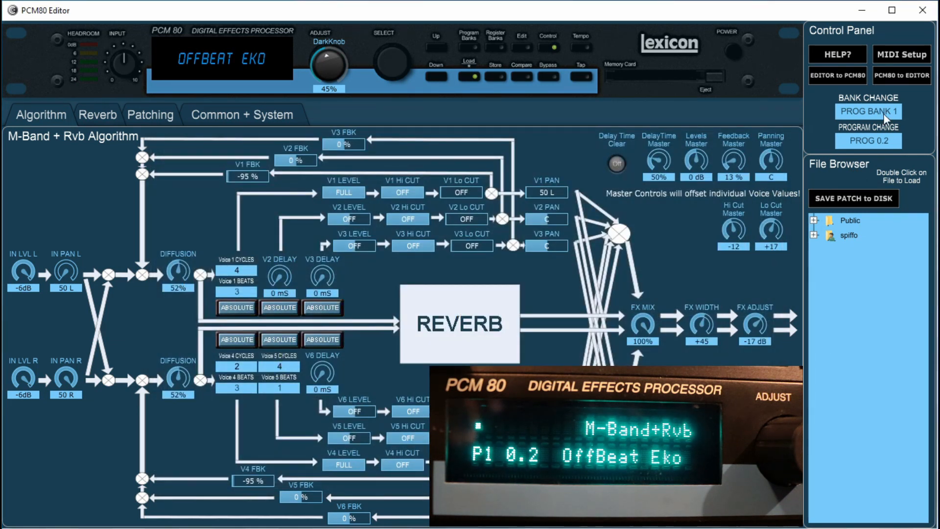
# Load program 0.0, [n]Ekos/Beat, and expand the user folder in the File Browser
pyautogui.click(868, 141)
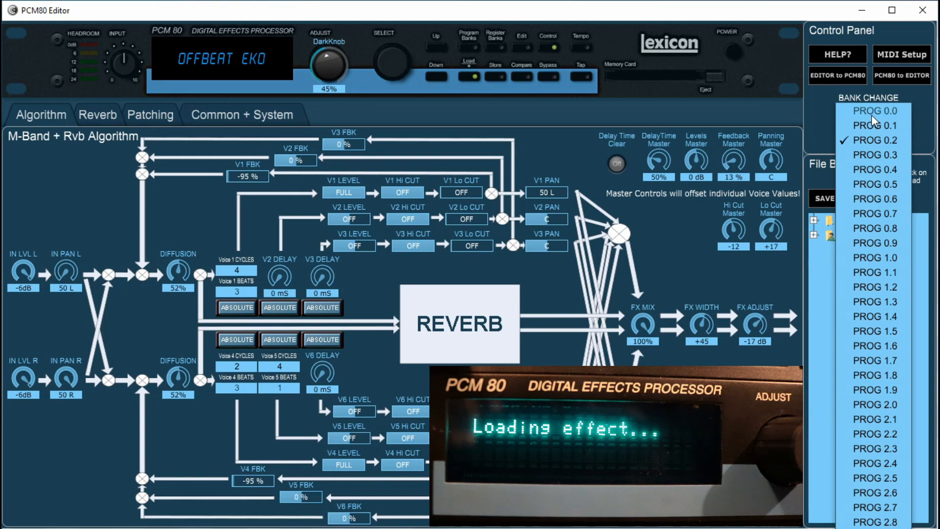
pyautogui.click(870, 140)
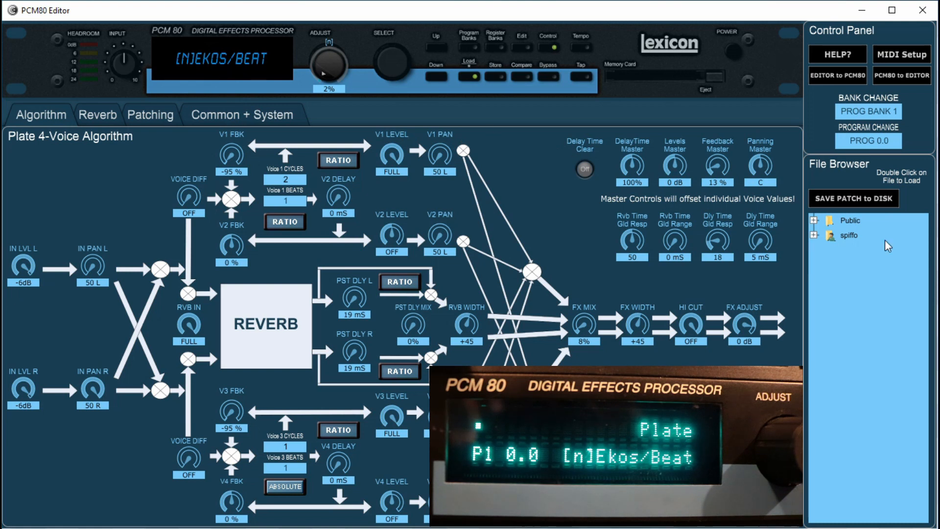
pyautogui.click(816, 235)
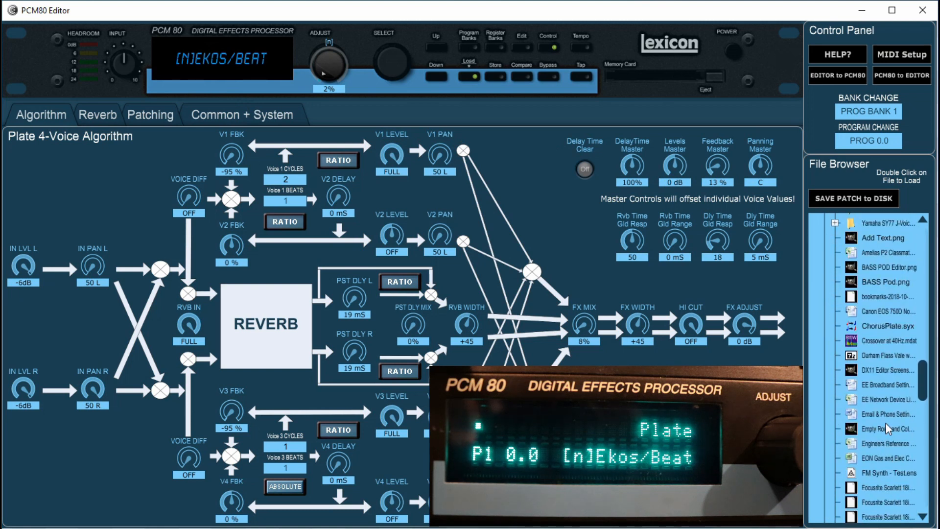
# Scroll the File Browser down toward OffBeatEko.syx
pyautogui.scroll(-3)
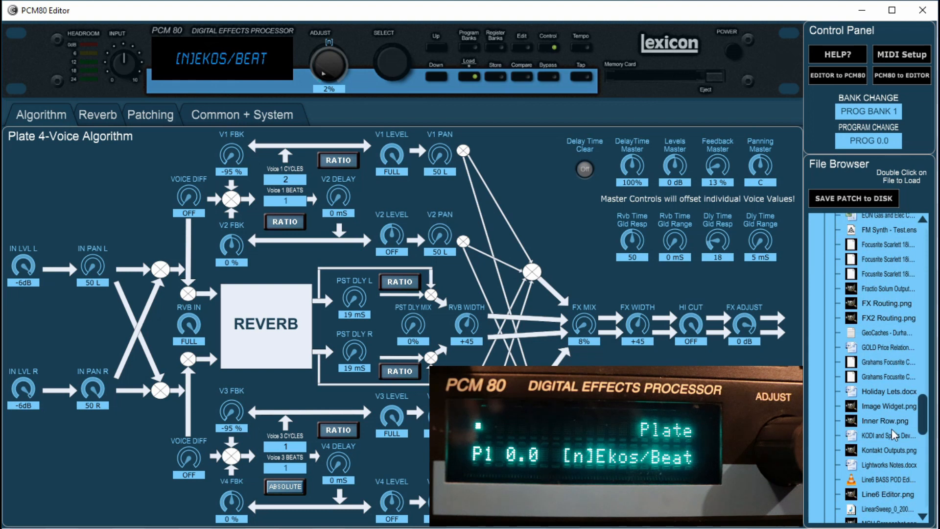
pyautogui.scroll(-3)
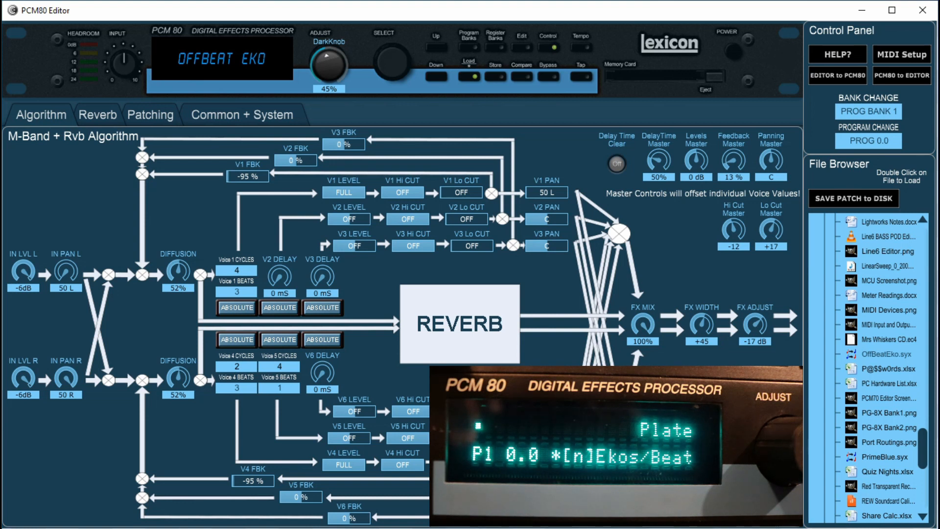
pyautogui.moveTo(612, 251)
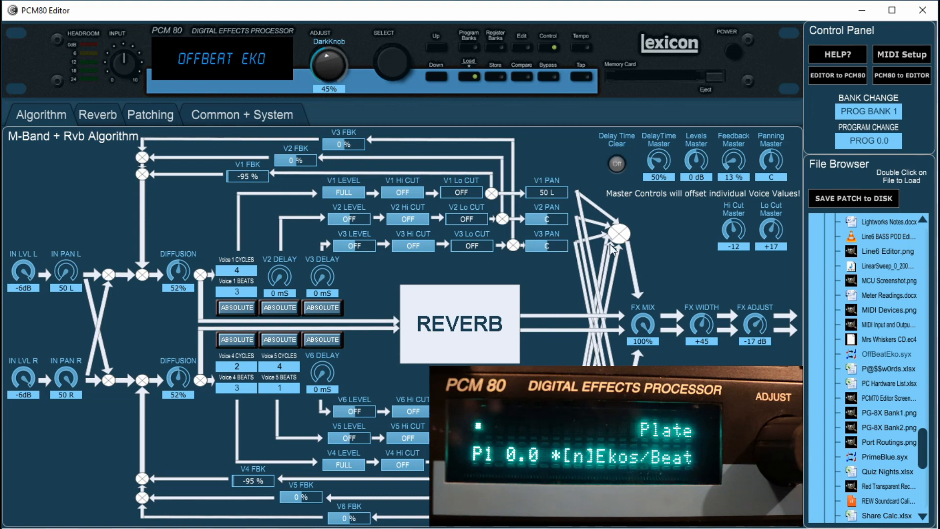
pyautogui.moveTo(676, 249)
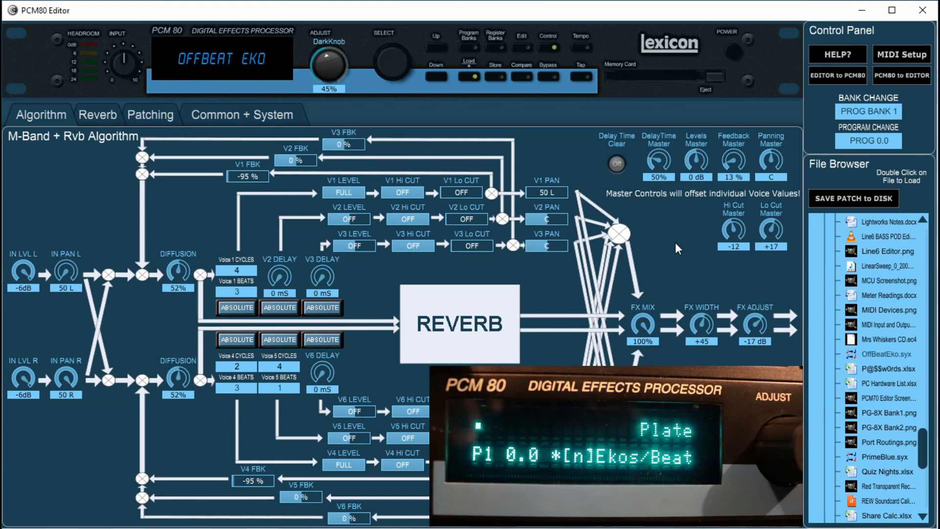
pyautogui.moveTo(143, 275)
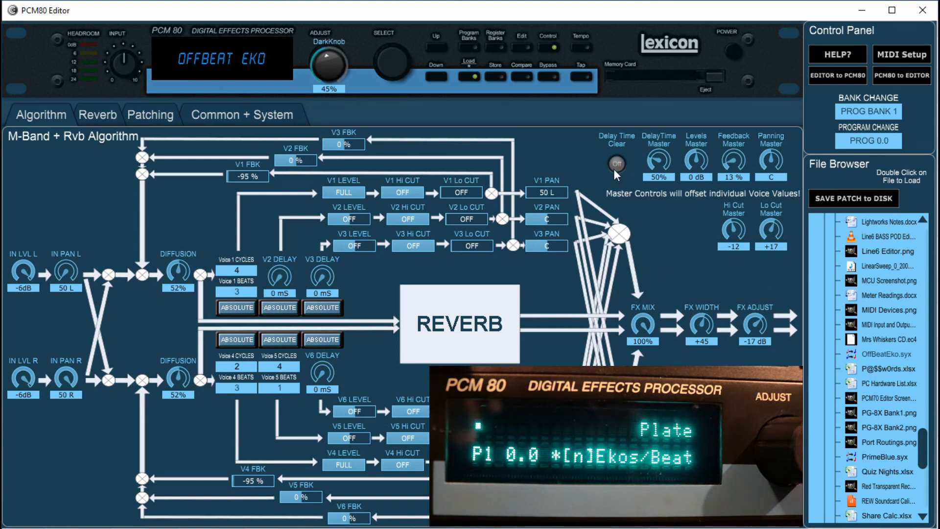
pyautogui.moveTo(836, 88)
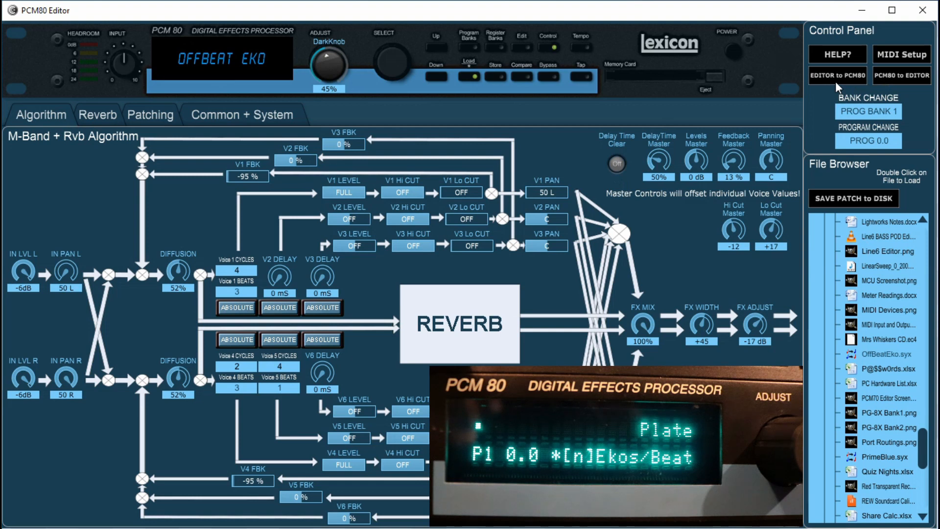